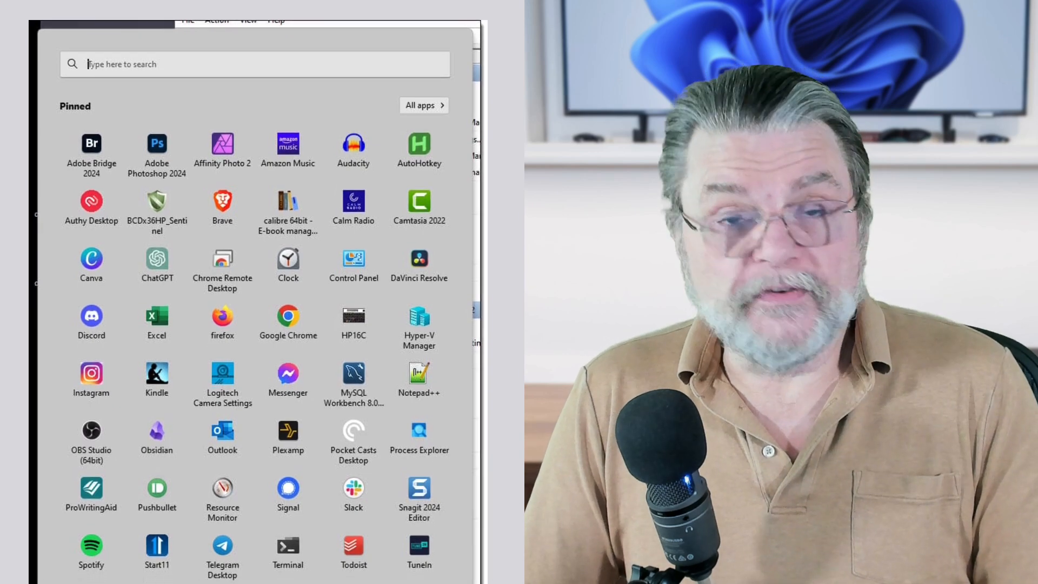
scroll(down, 3)
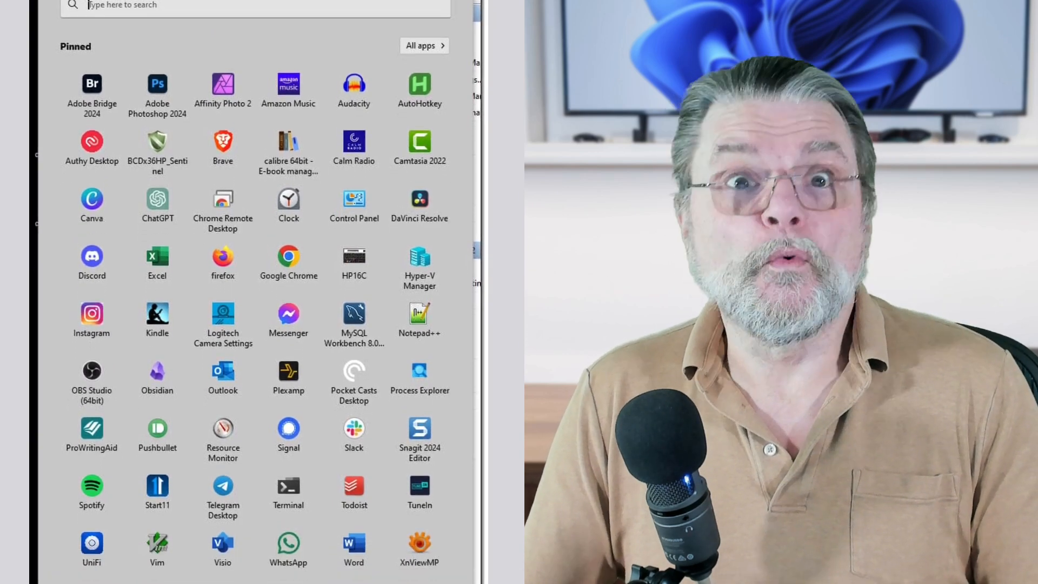
scroll(down, 3)
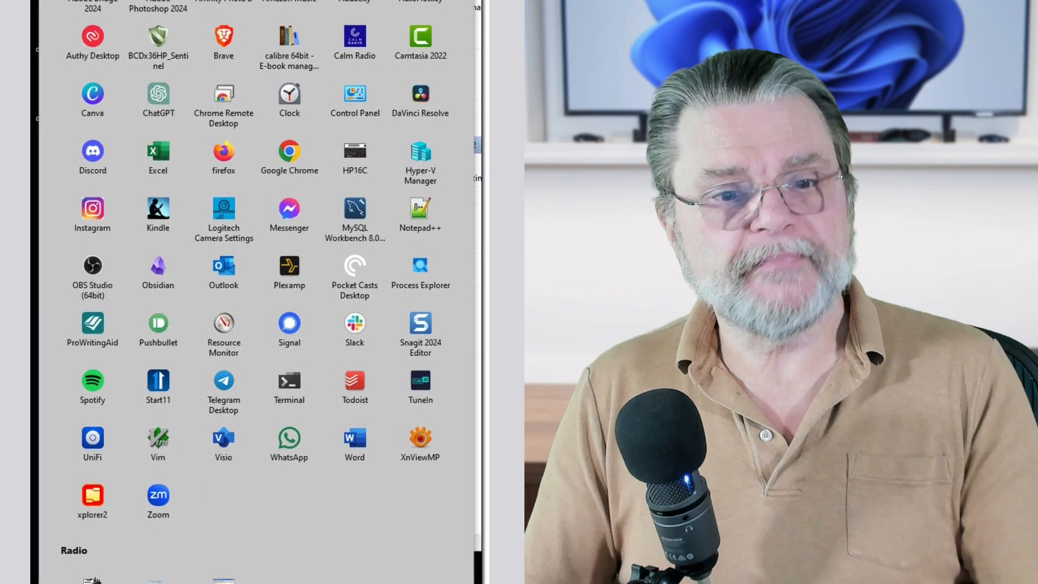
scroll(down, 3)
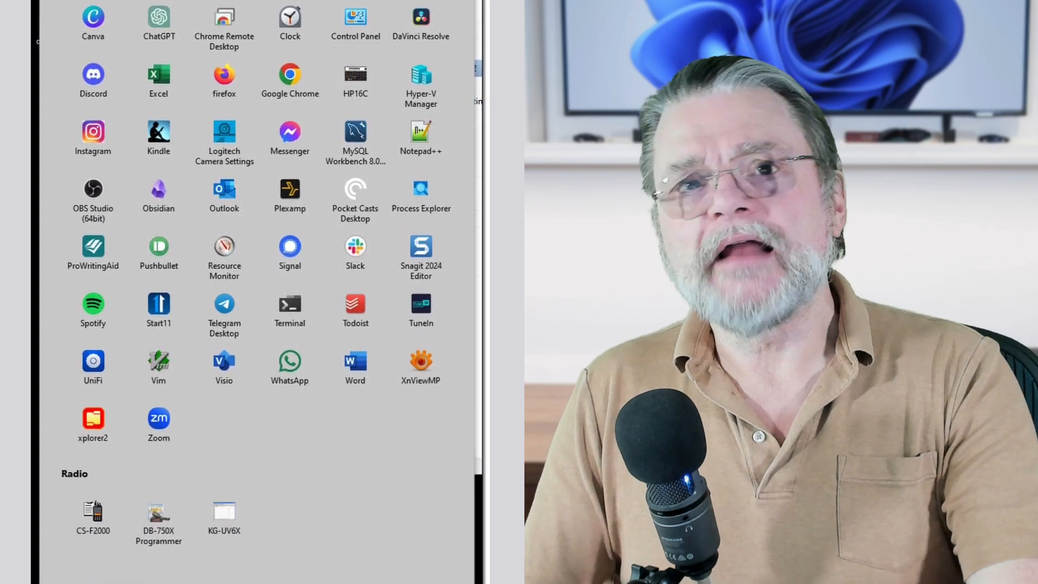